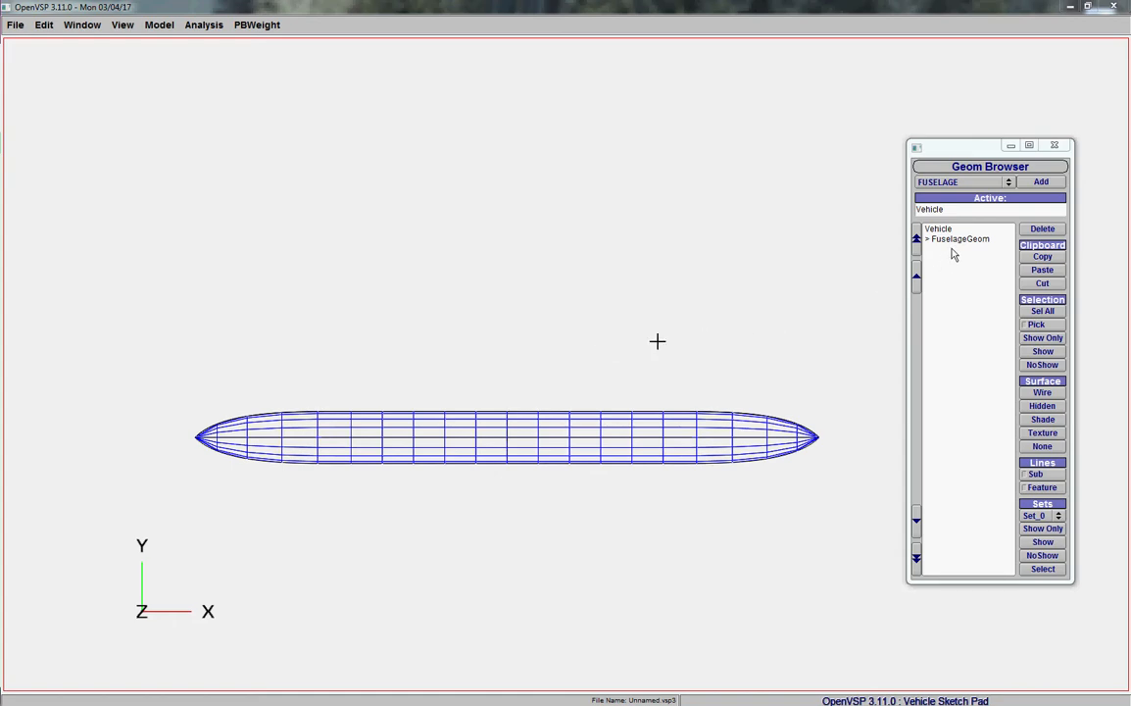
Launch the Automated Fuselage Layout Tool for FuselageGeom from the PBWeight menu
double_click(959, 239)
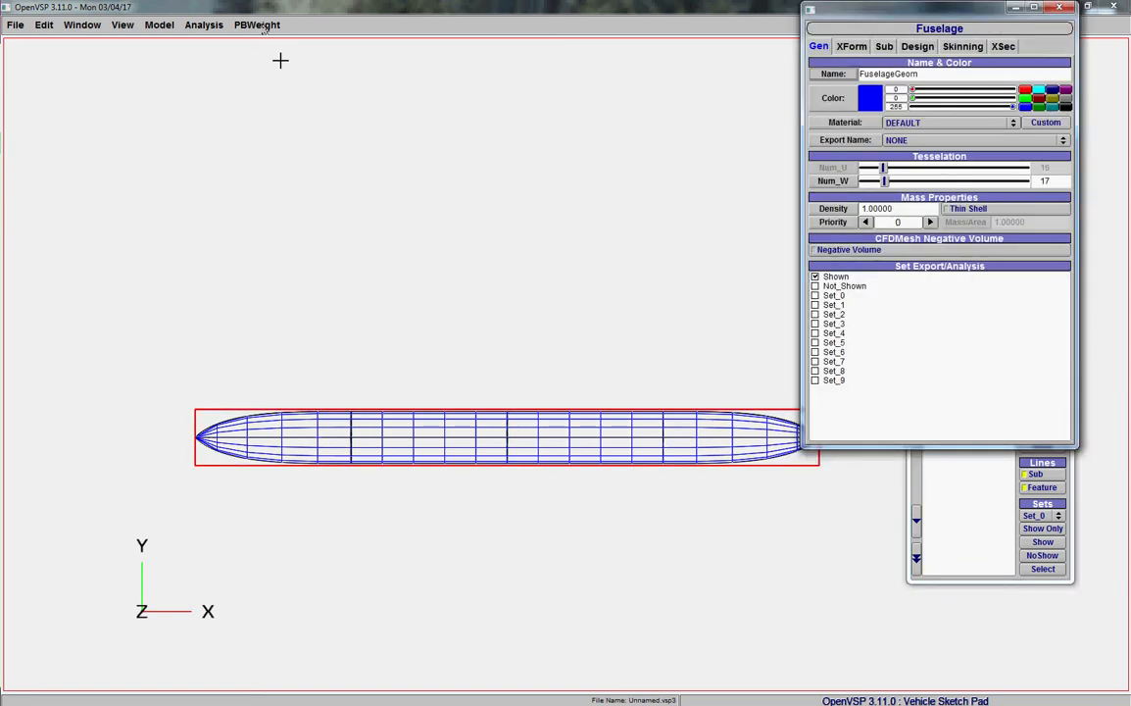
left_click(256, 23)
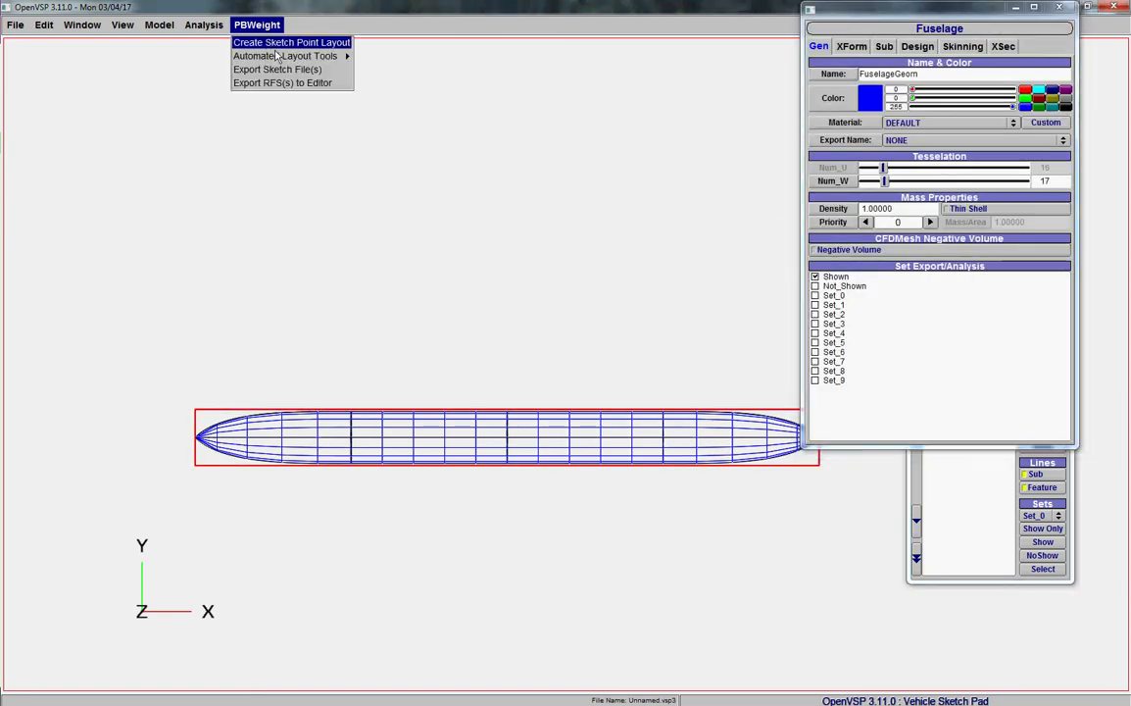
mouse_move(287, 55)
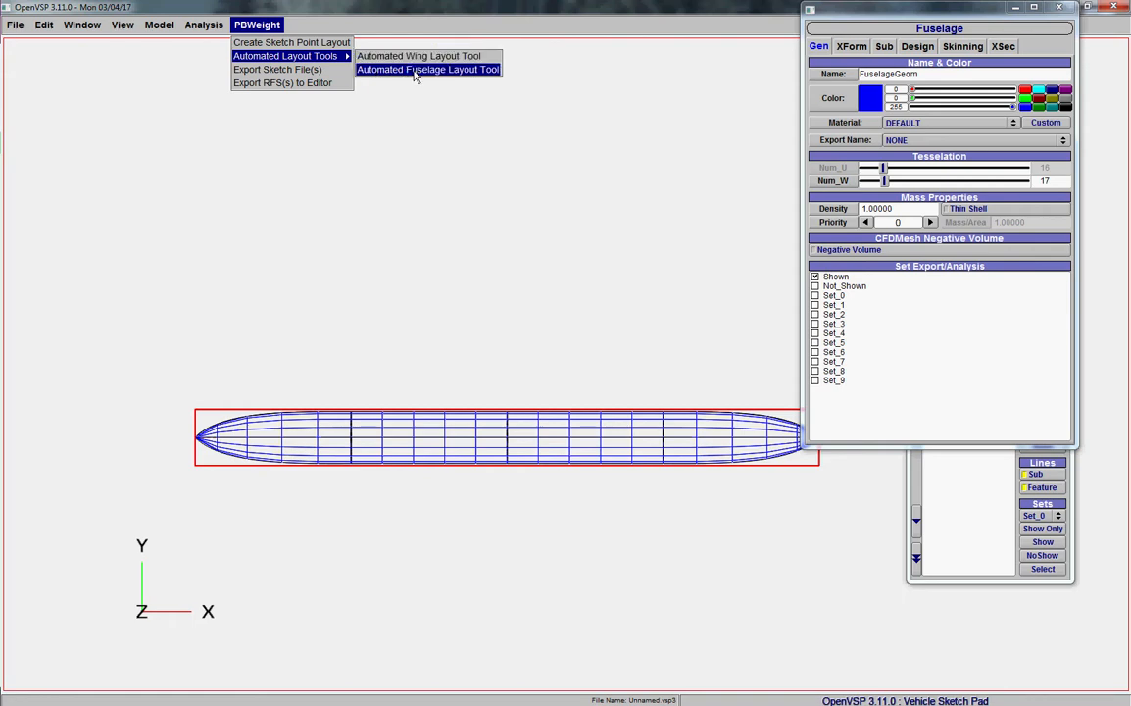
left_click(428, 69)
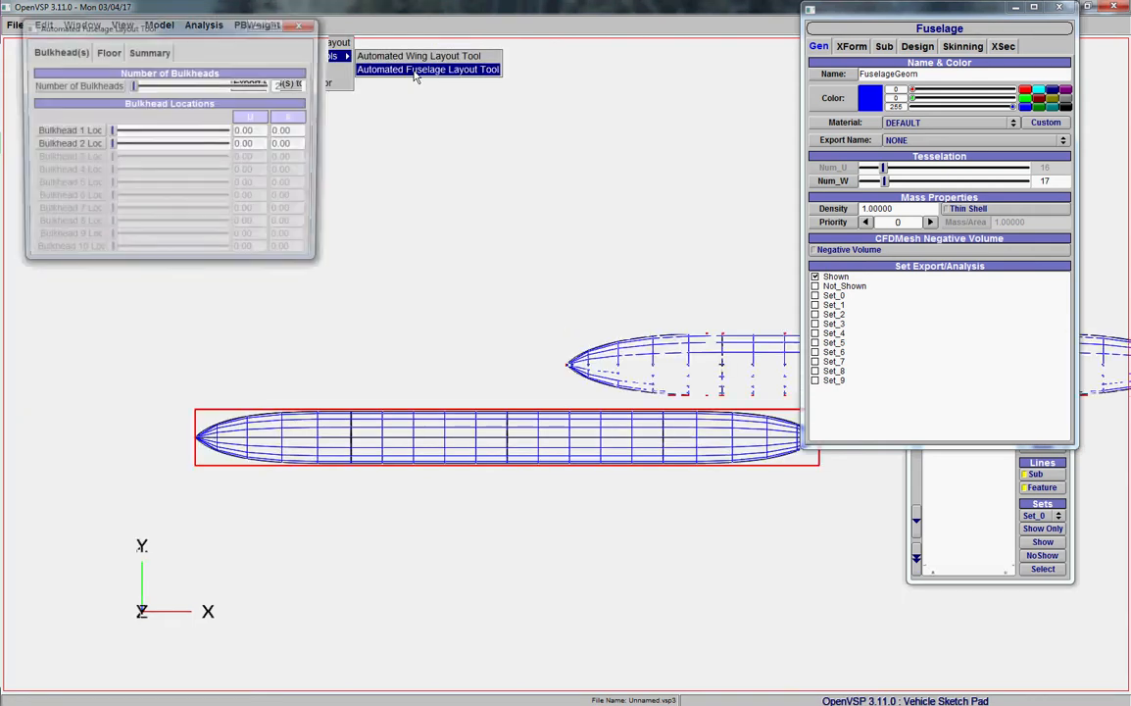
Set Number of Bulkheads to 5 with locations 0.15, 0.35, 0.55, 0.75 and 0.90
left_click(428, 68)
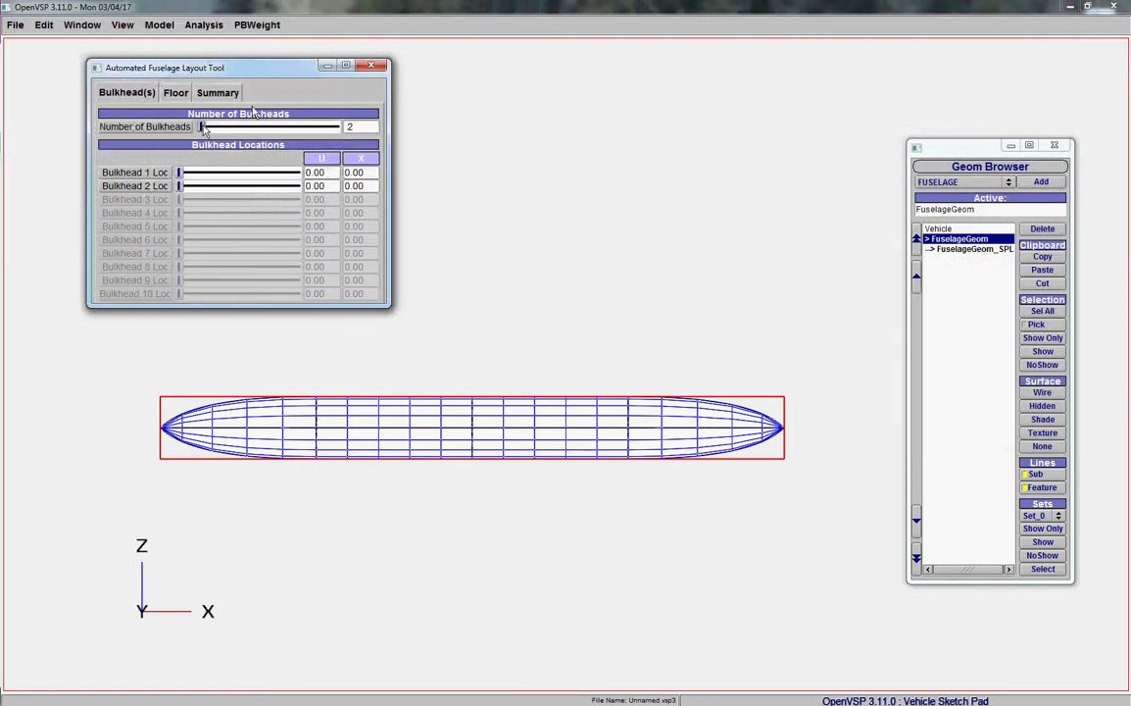
left_click_drag(200, 125, 253, 125)
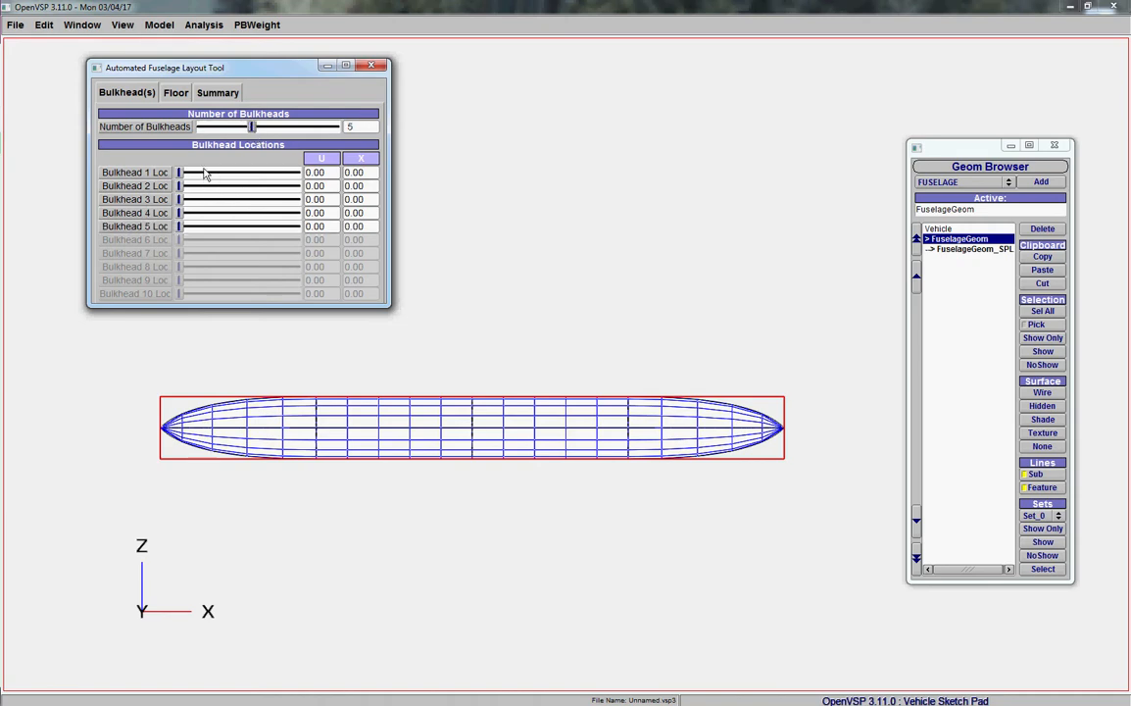
left_click_drag(178, 173, 192, 173)
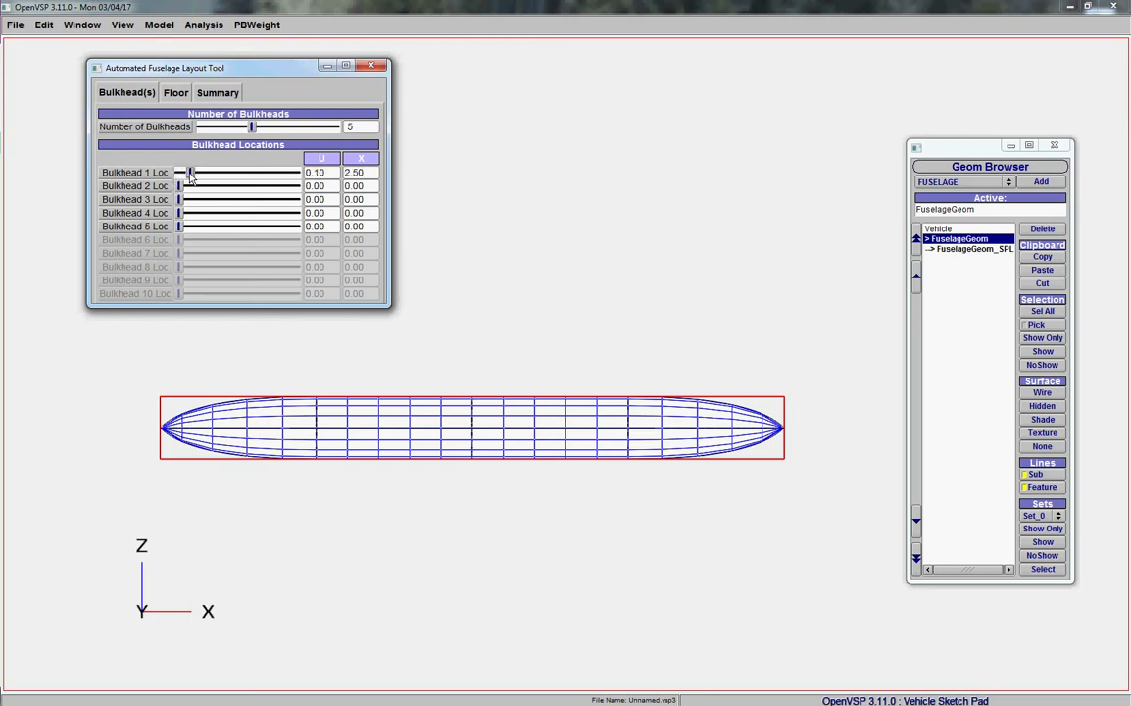
left_click_drag(188, 173, 196, 172)
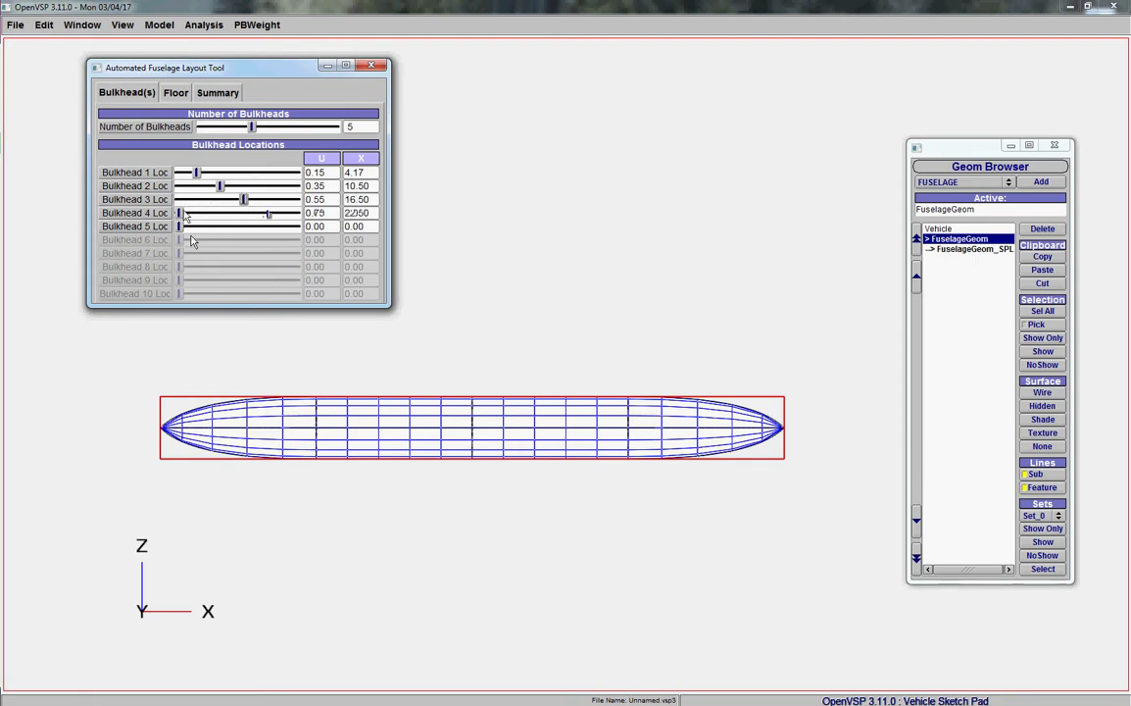
left_click_drag(180, 227, 285, 227)
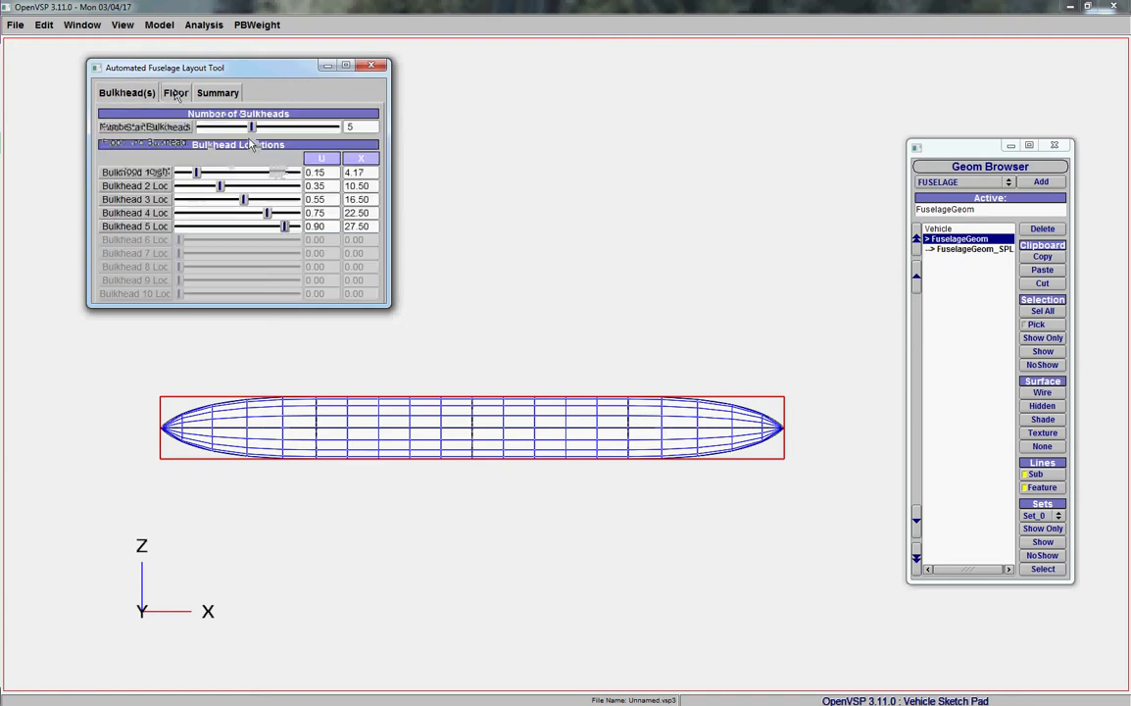
Define the floor from bulkhead 2 to bulkhead 4 with floor height 0.49
left_click(176, 92)
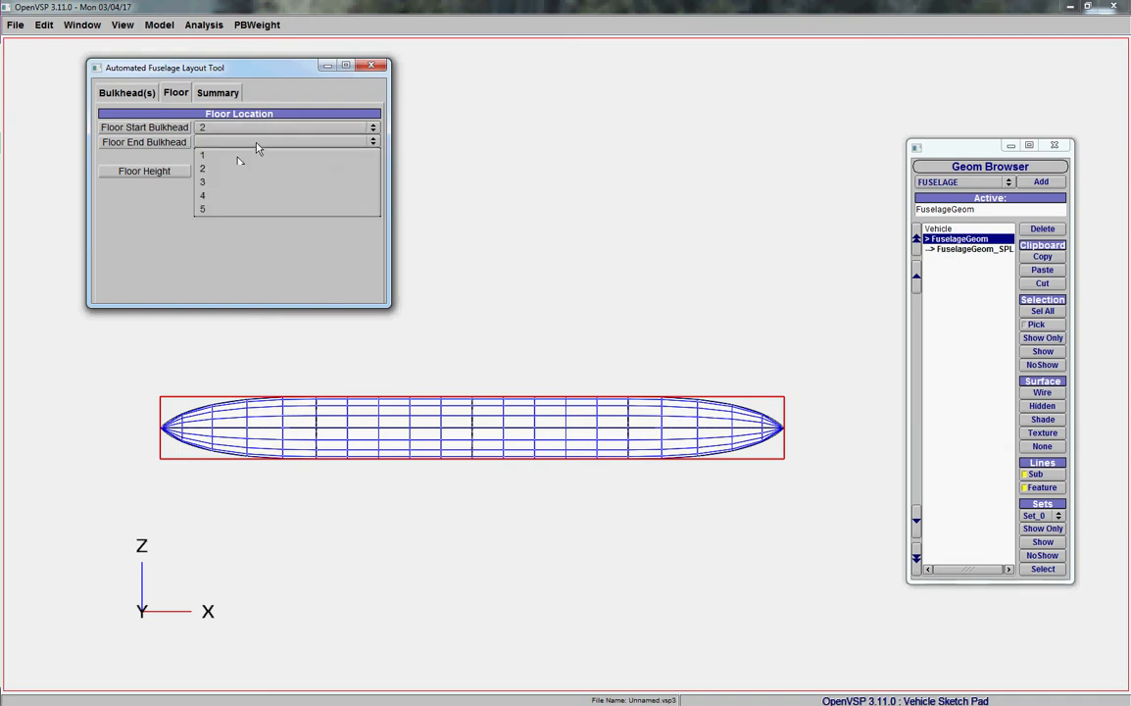
left_click(202, 196)
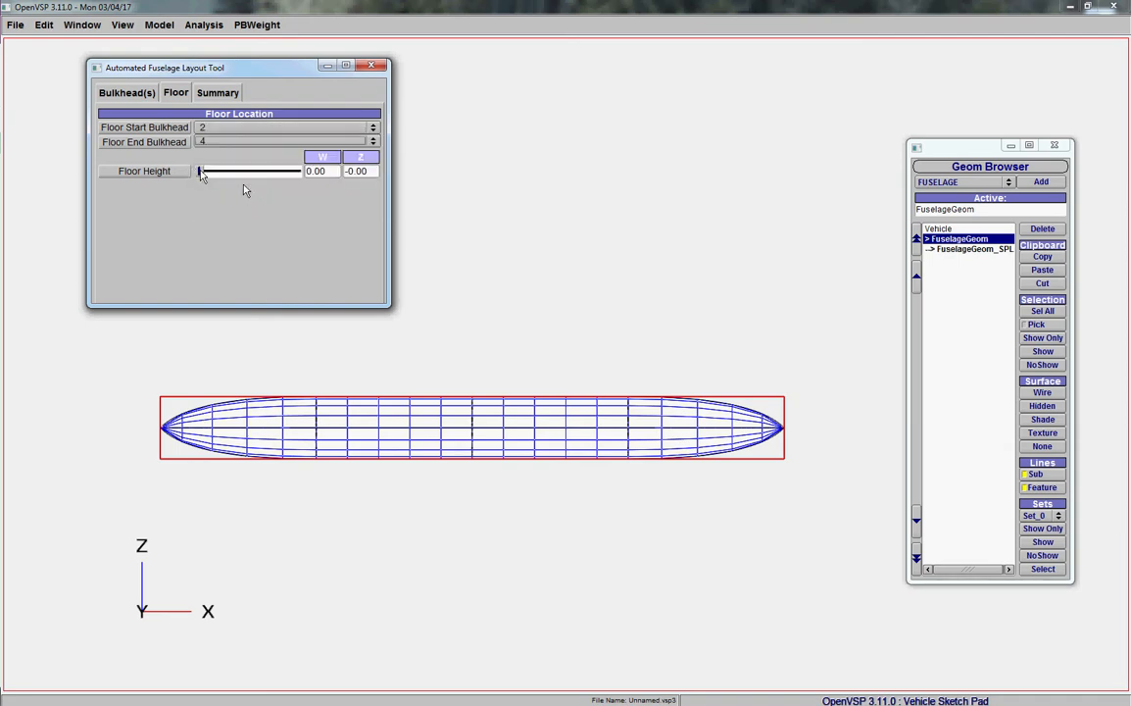
left_click_drag(200, 170, 235, 170)
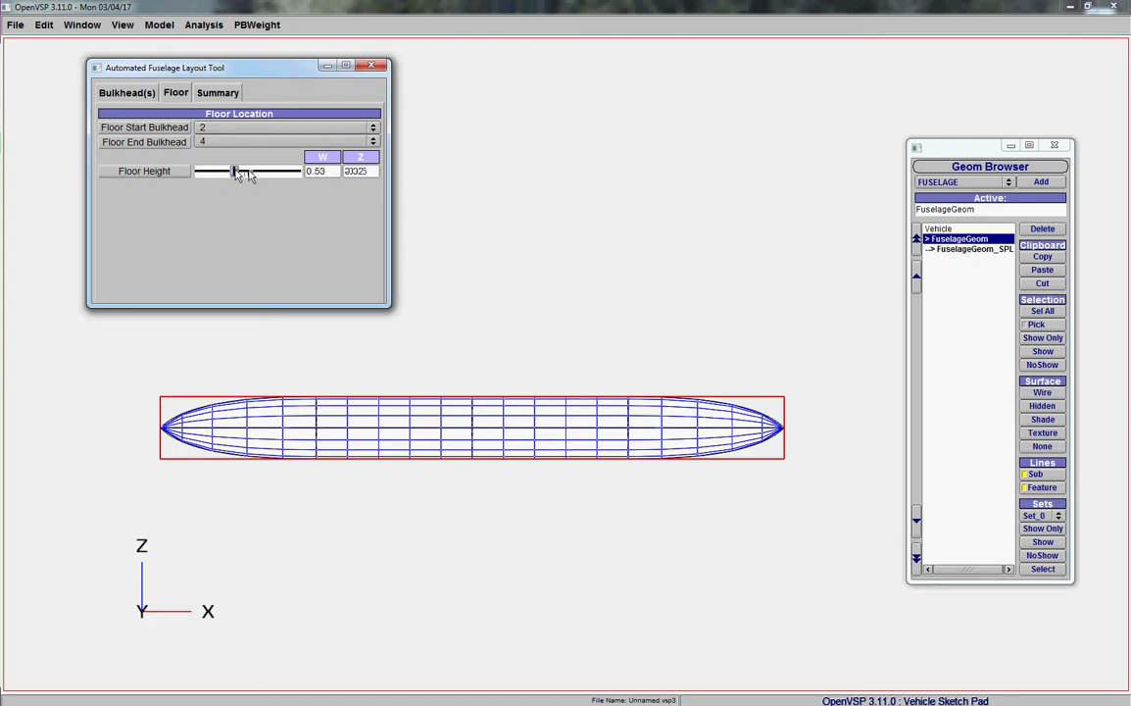
left_click_drag(235, 171, 245, 170)
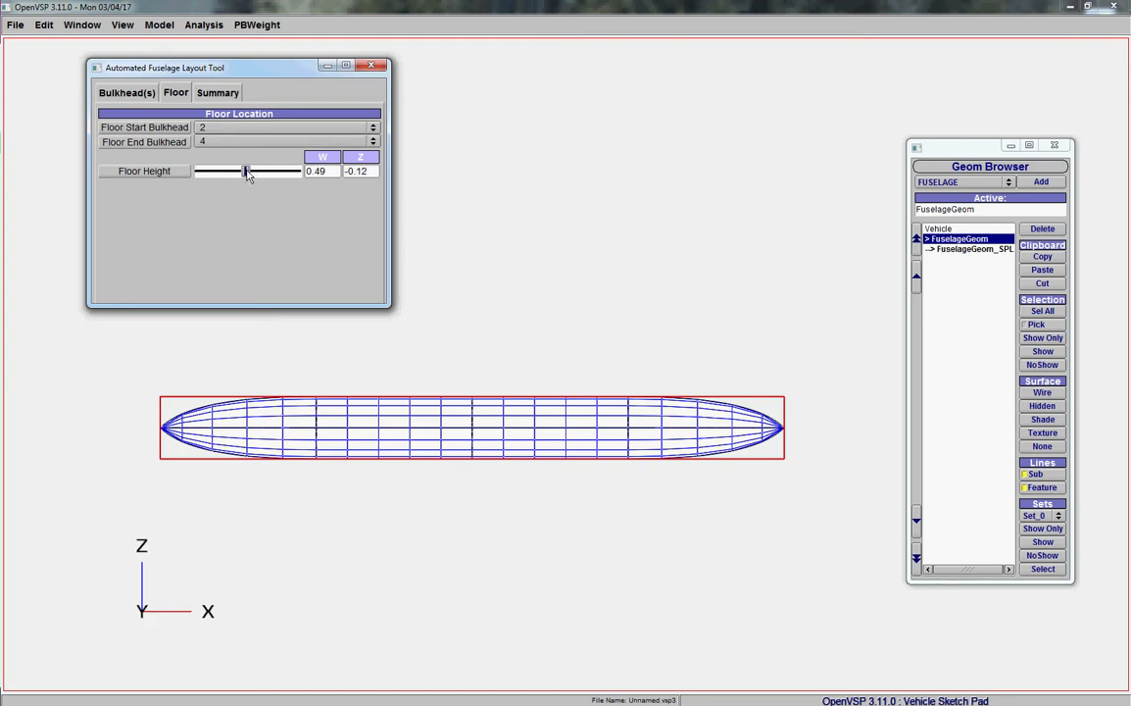
left_click(216, 92)
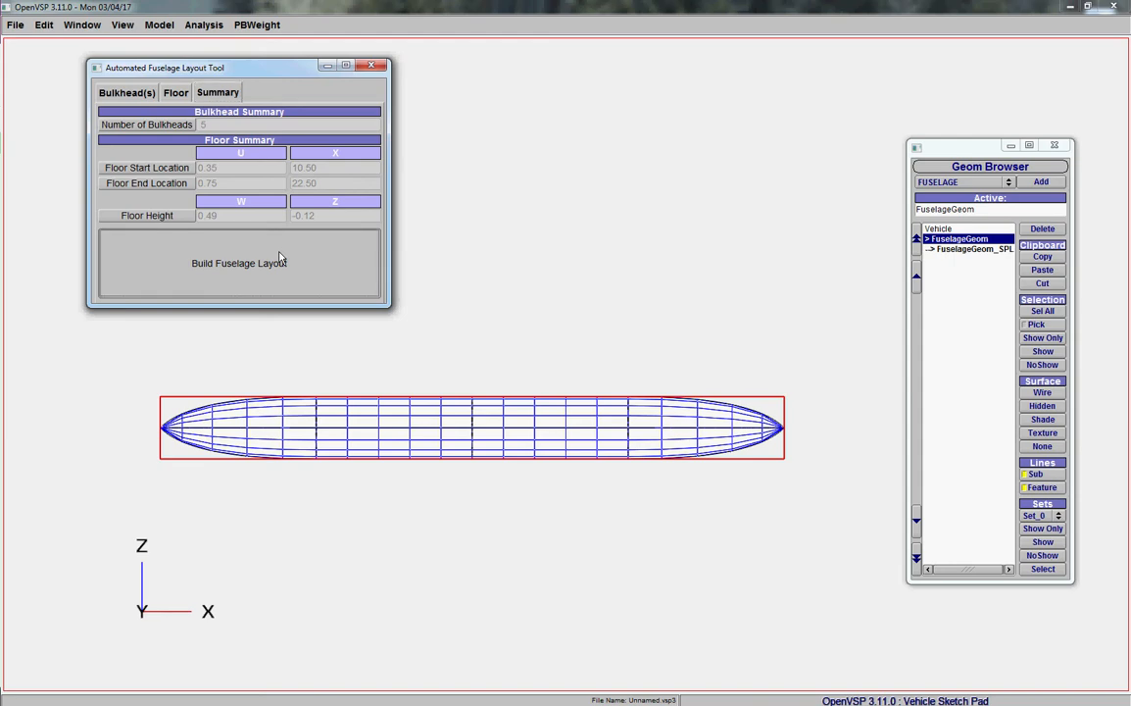
Build the fuselage layout so bulkhead and floor sketch points appear
left_click(239, 262)
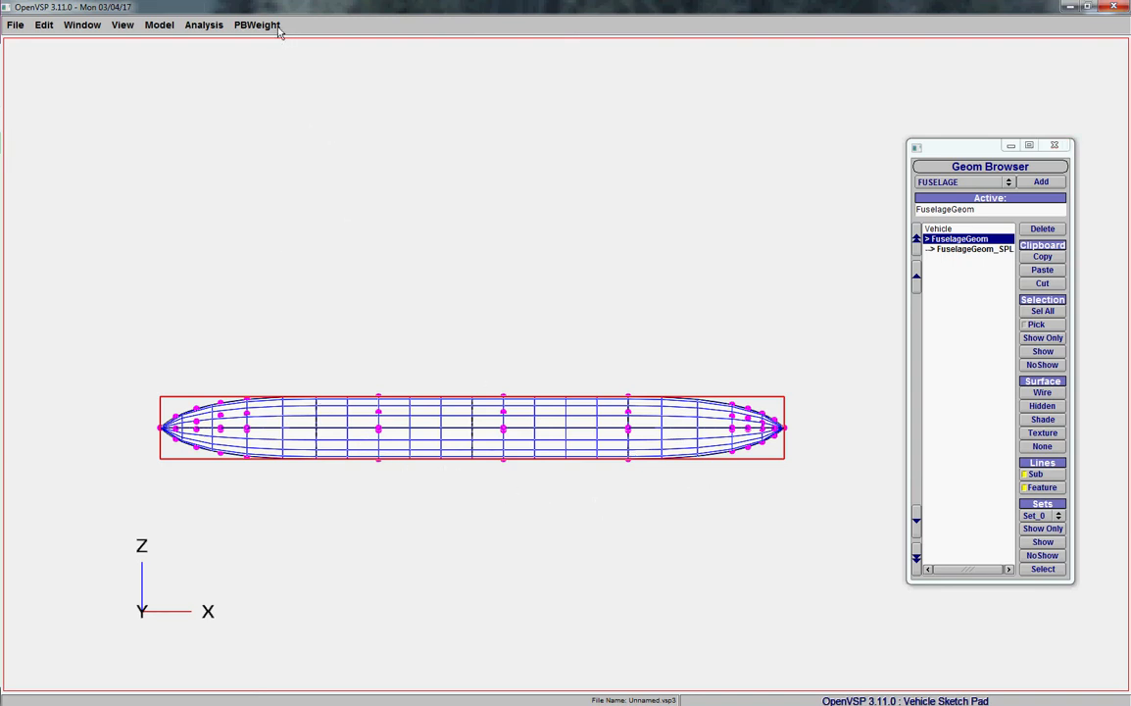
Start Export RFS(s) to Editor and accept the chosen output folder
left_click(257, 24)
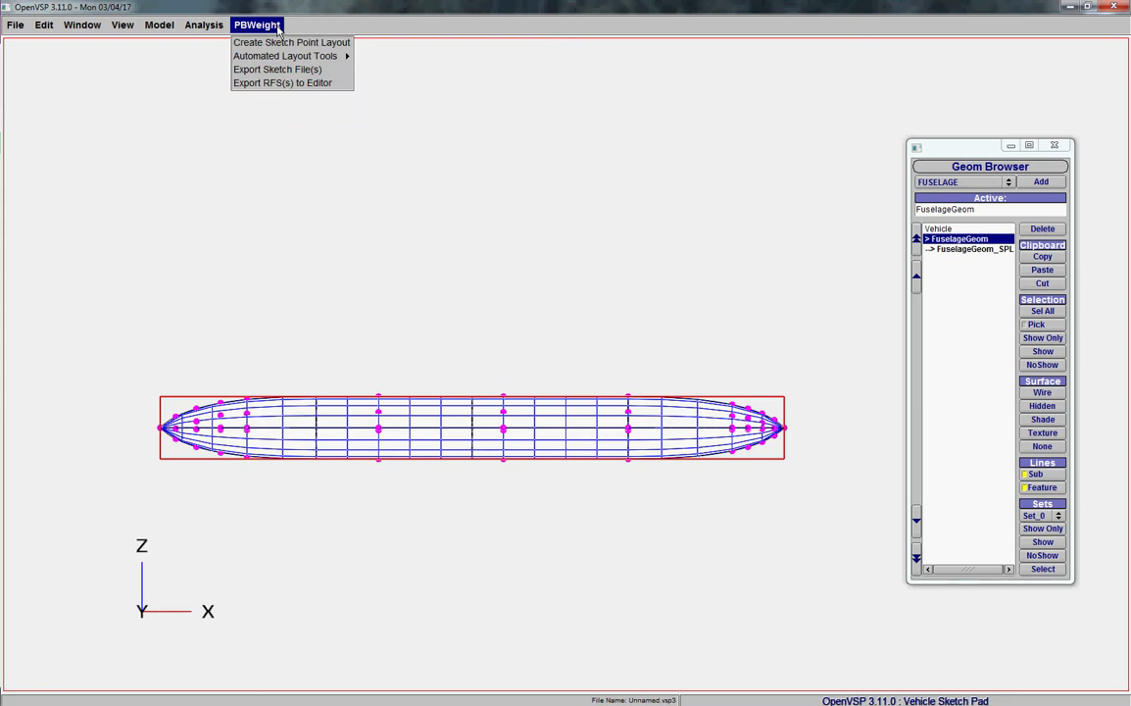
mouse_move(275, 31)
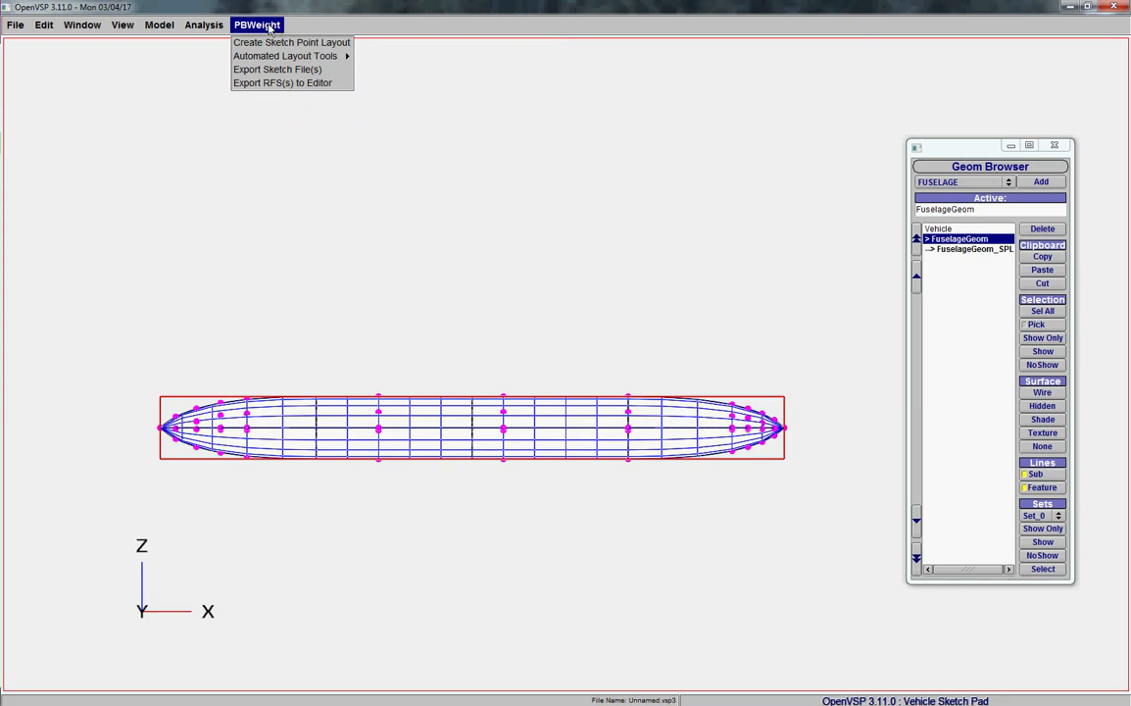
mouse_move(282, 82)
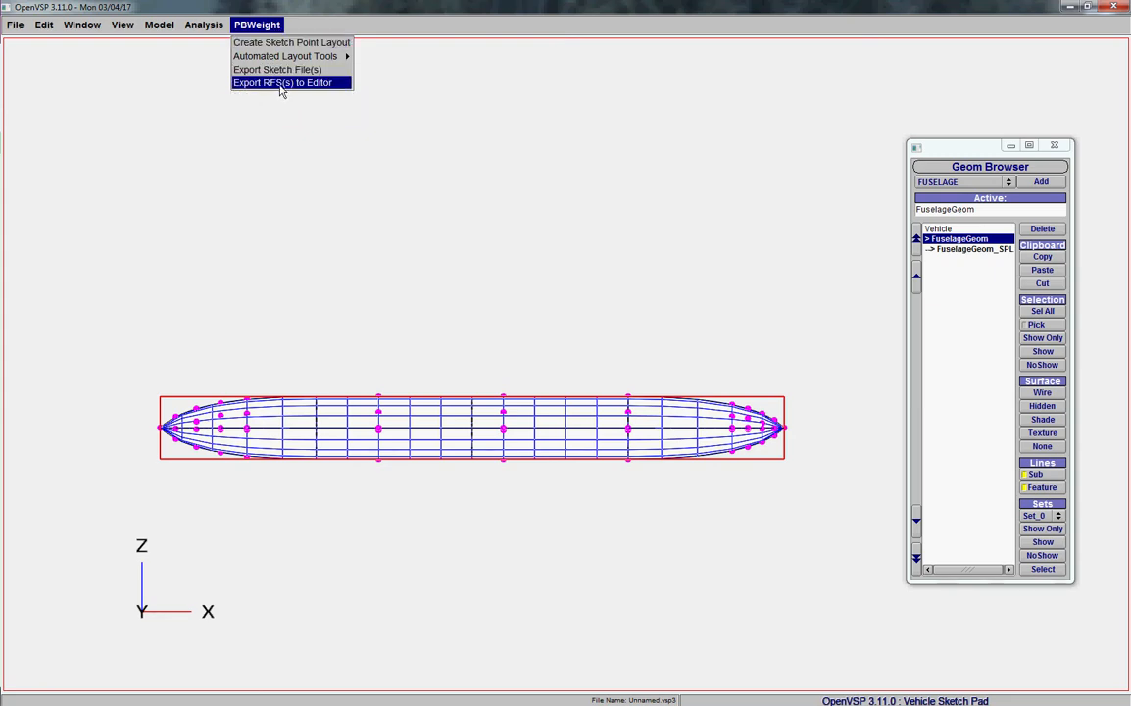
left_click(283, 82)
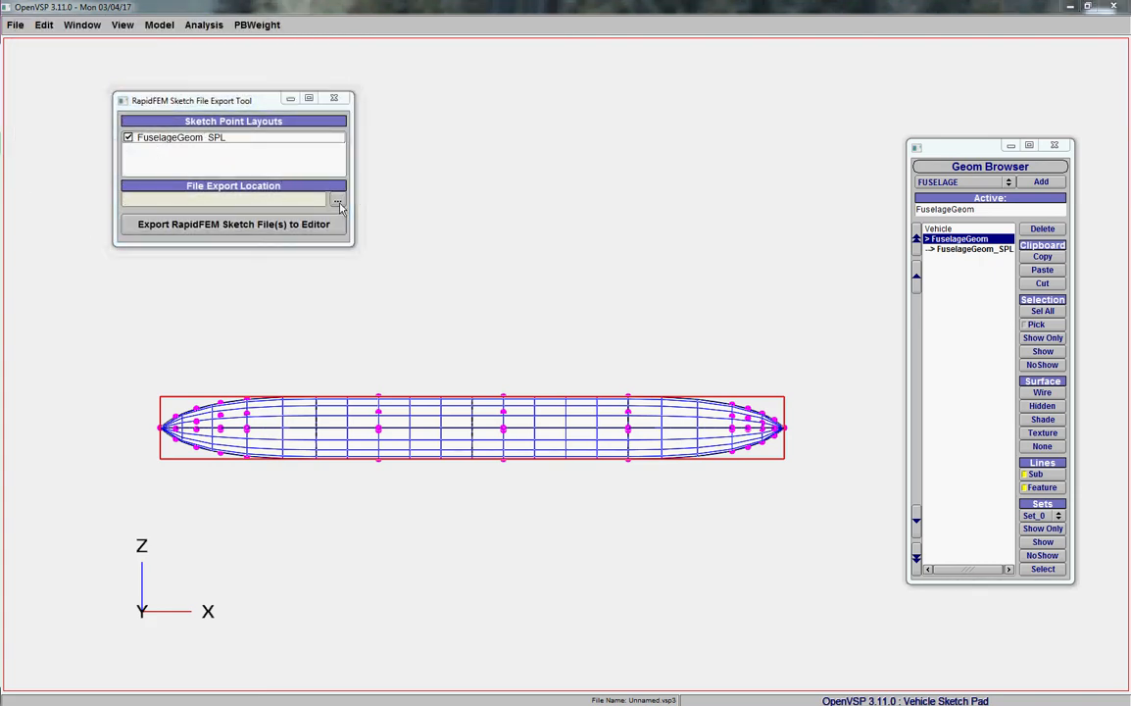
left_click(337, 200)
type("Tes")
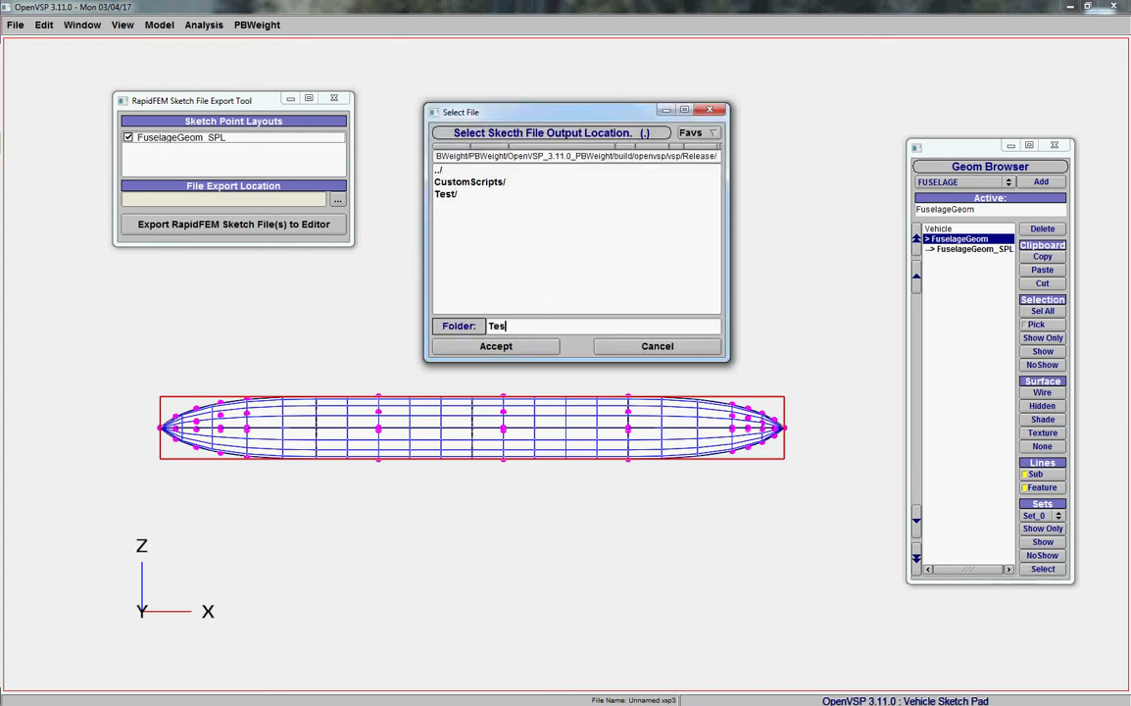
left_click(496, 345)
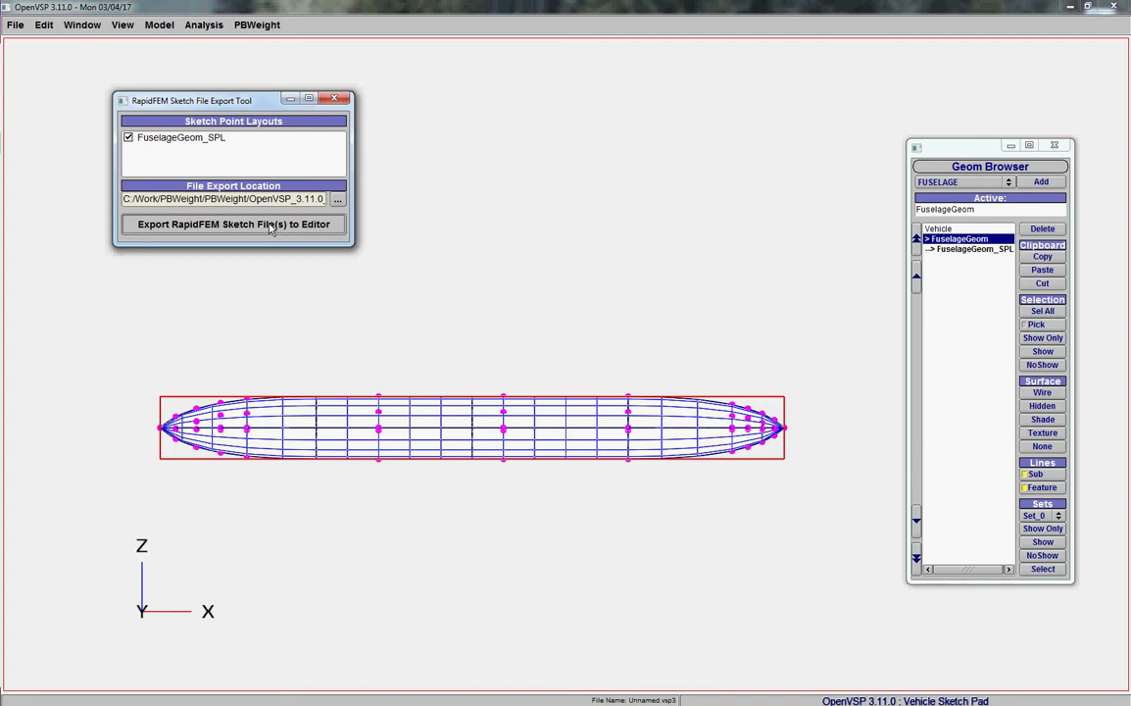
Export the fuselage RapidFEM sketch file into the Sketch File Editor
left_click(233, 223)
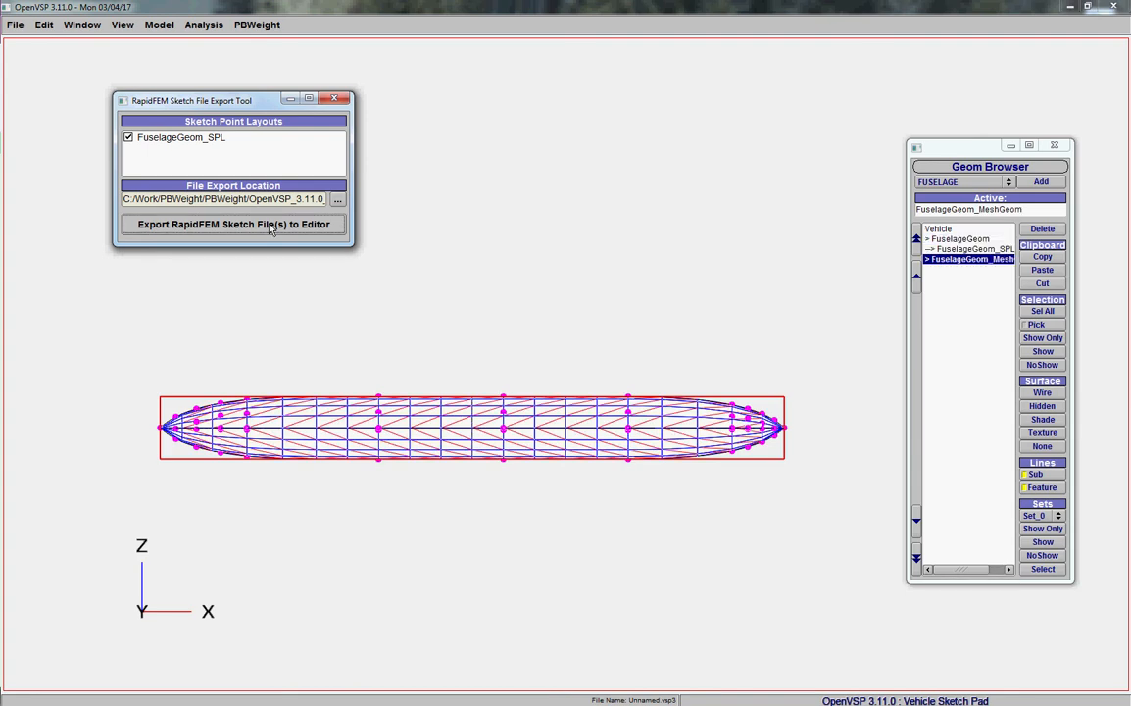
left_click(233, 224)
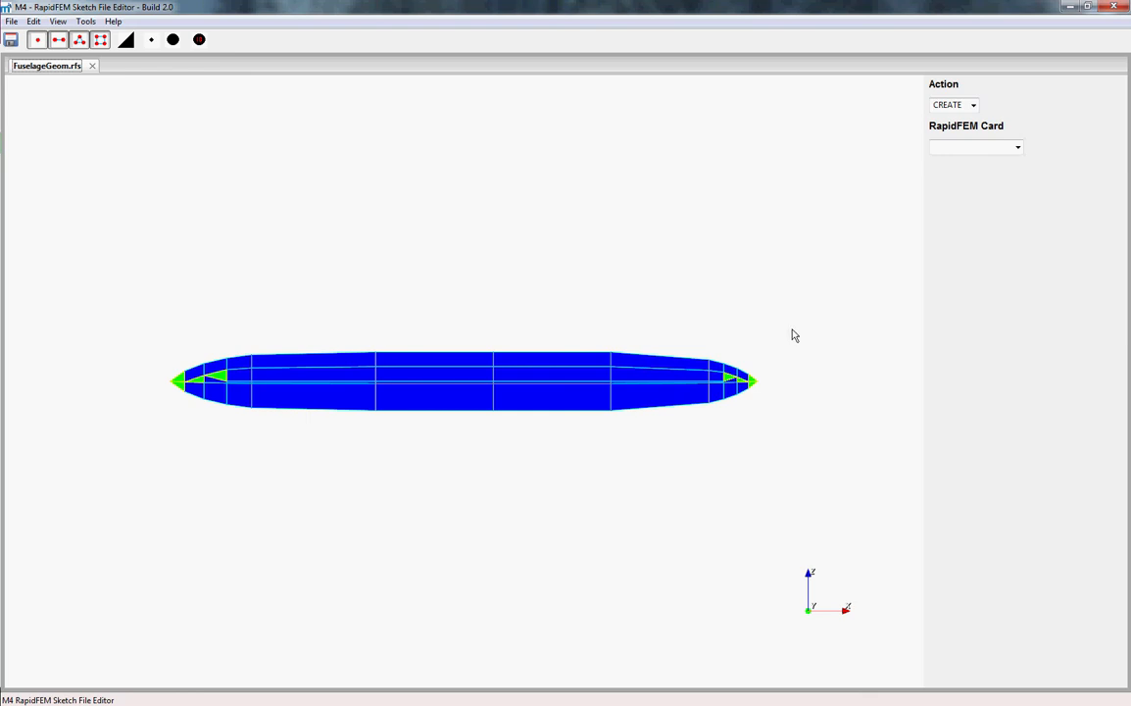
mouse_move(791, 337)
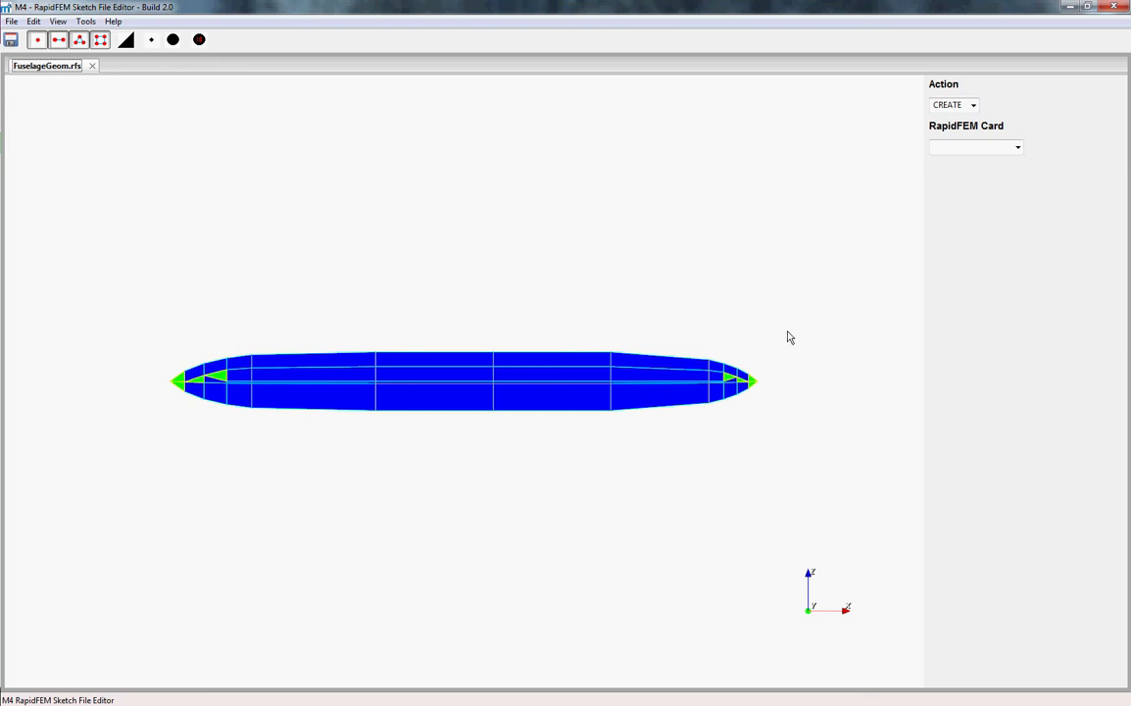
mouse_move(509, 396)
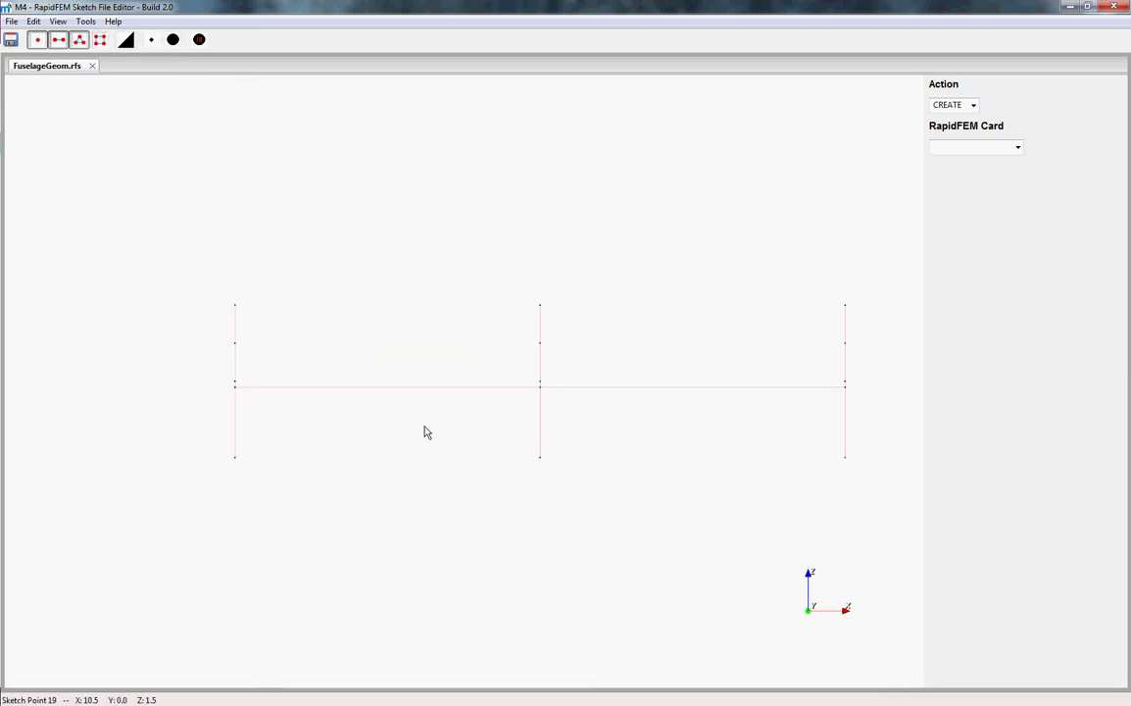
mouse_move(872, 405)
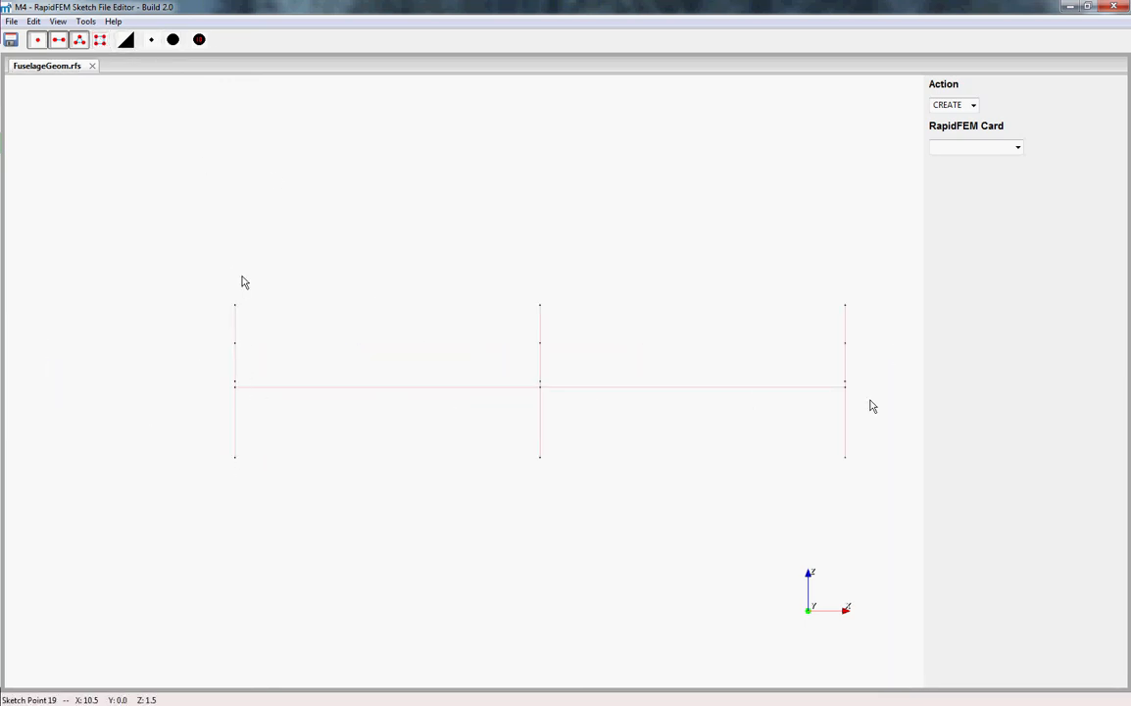